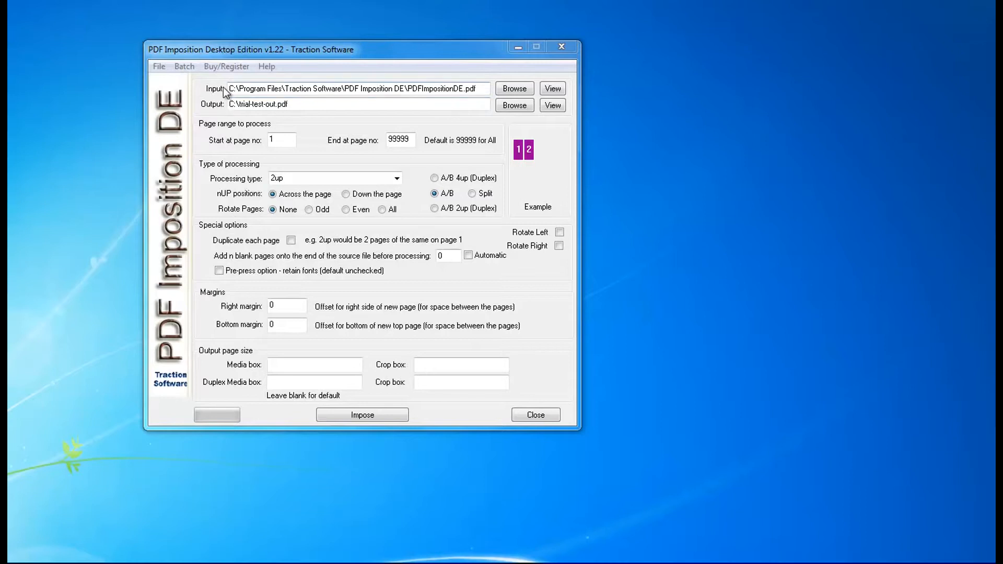
- Pick test-pages.pdf from Traction Software > PDF Imposition DE as input, impose it 2-up, and dismiss the message
click(448, 92)
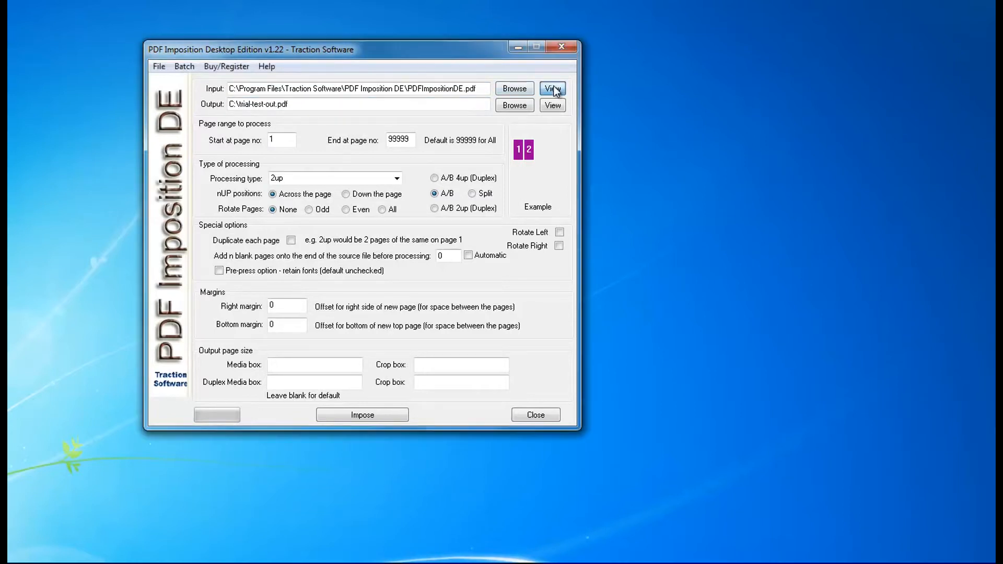
click(552, 89)
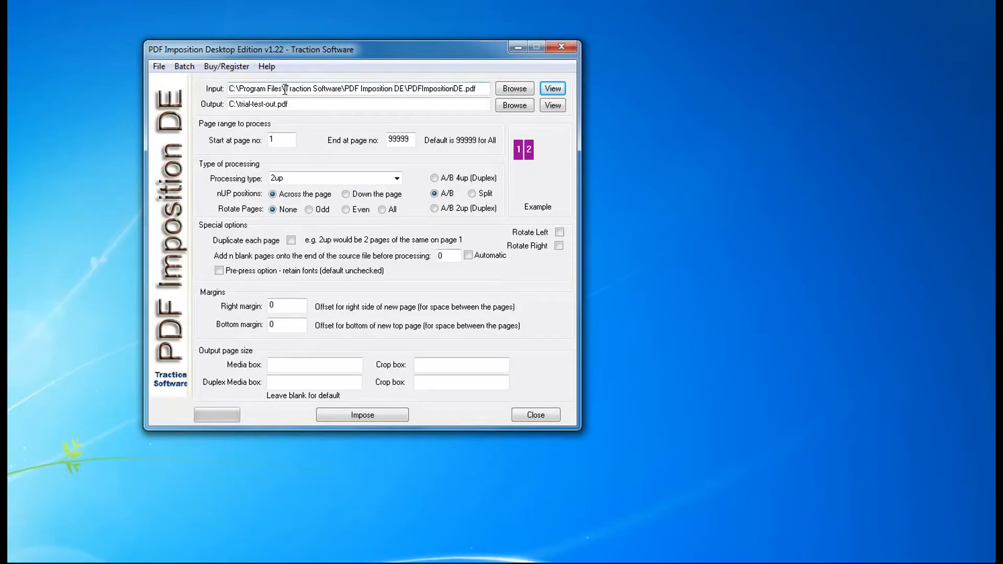
click(514, 88)
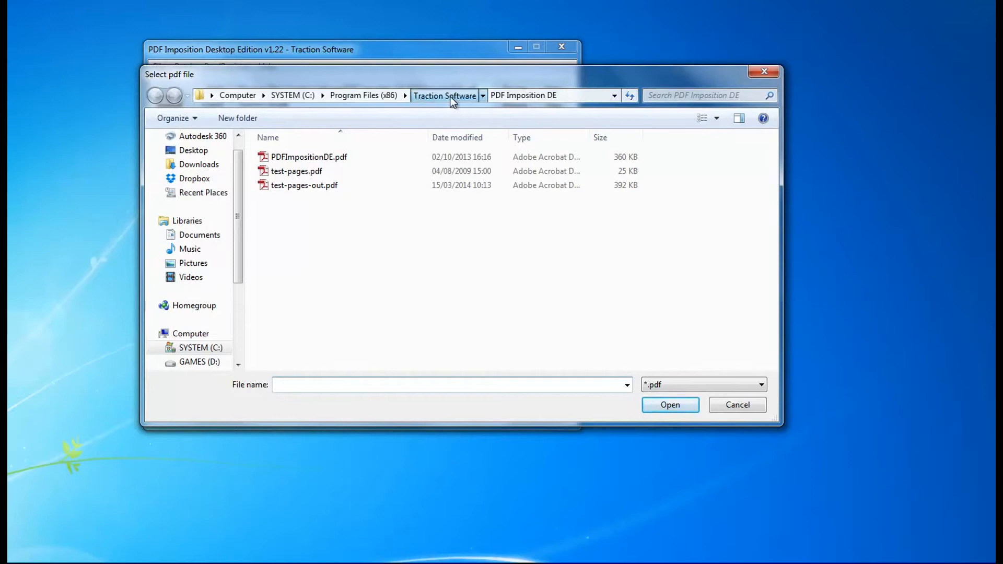
click(444, 95)
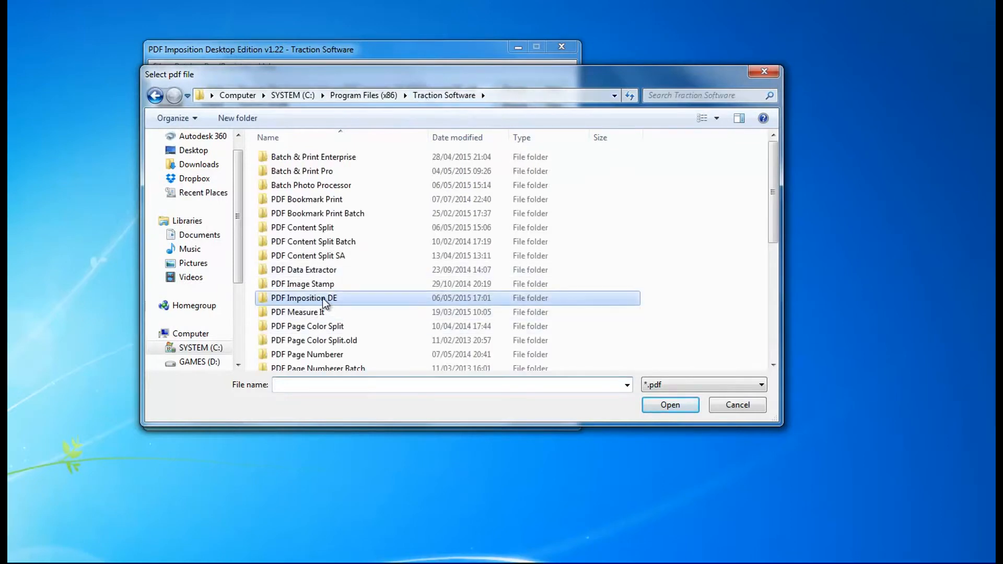
double_click(304, 297)
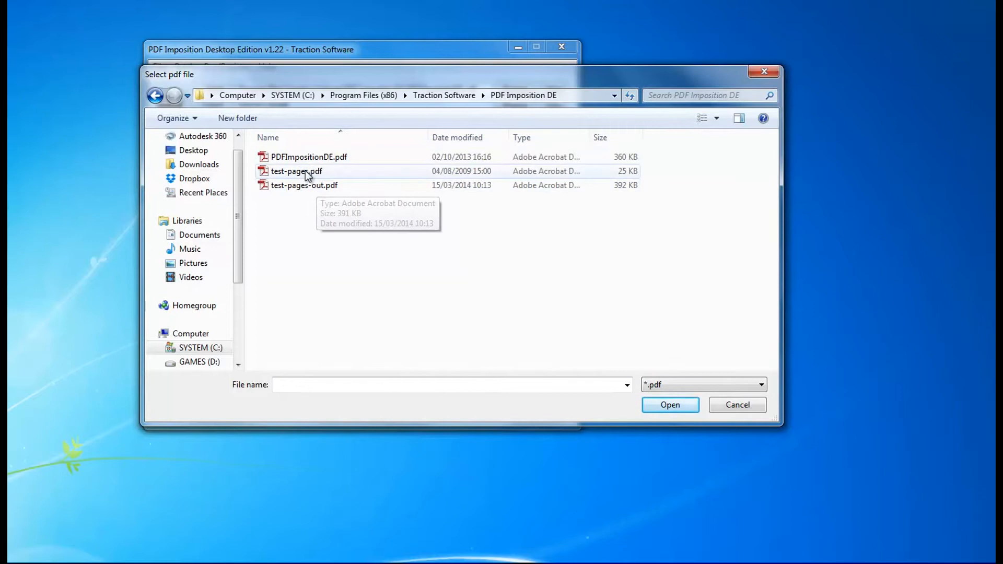
double_click(297, 171)
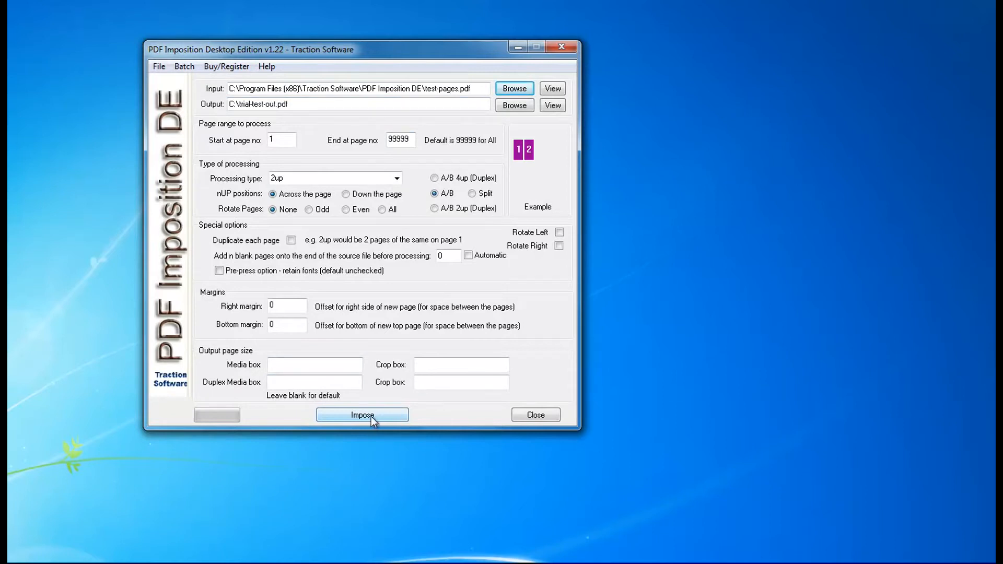
click(362, 415)
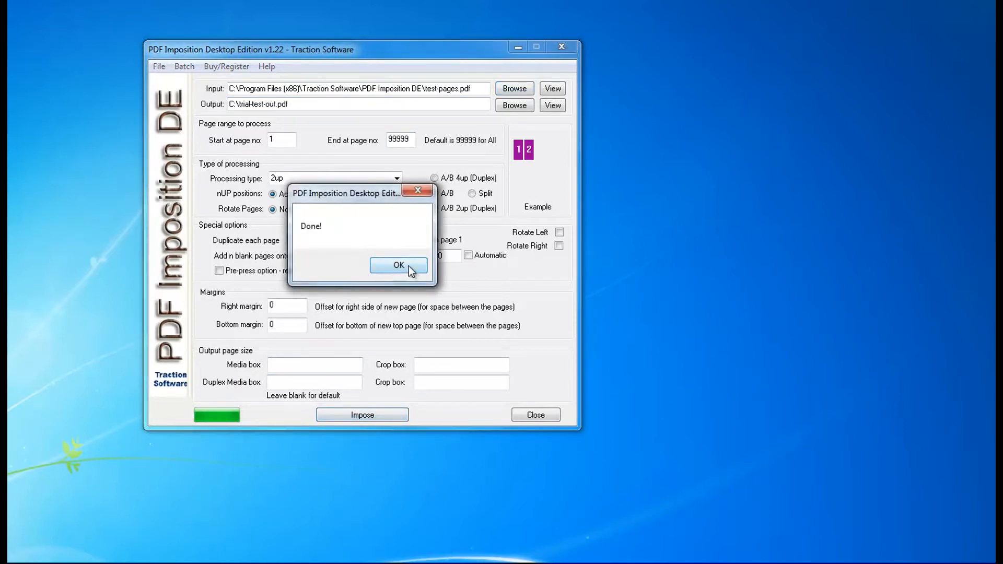
click(398, 265)
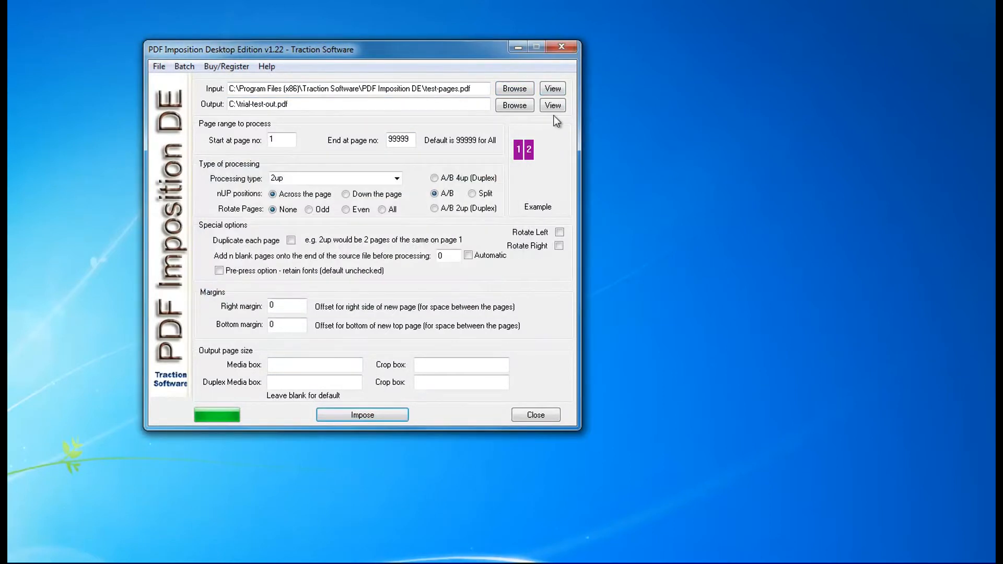
click(551, 105)
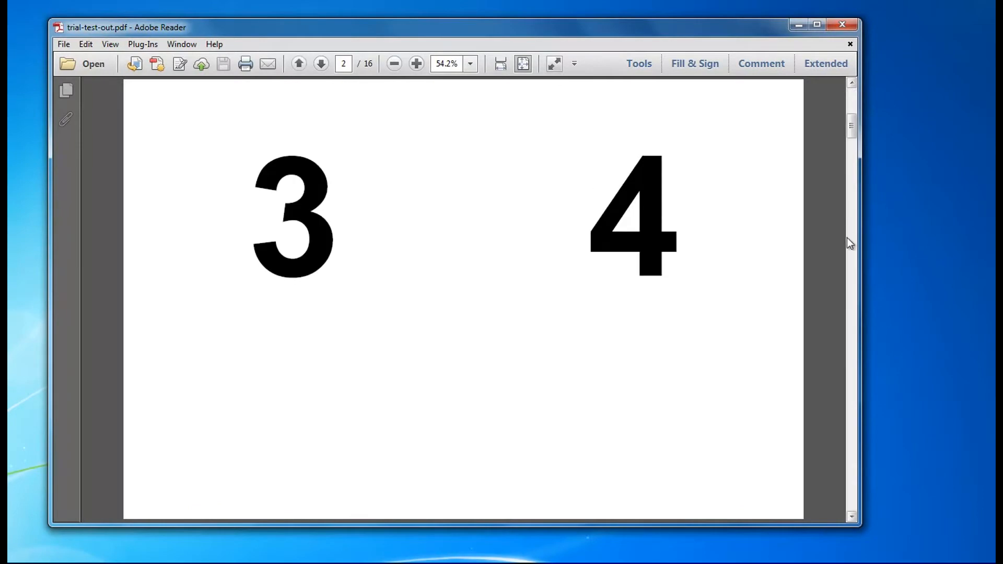
click(394, 63)
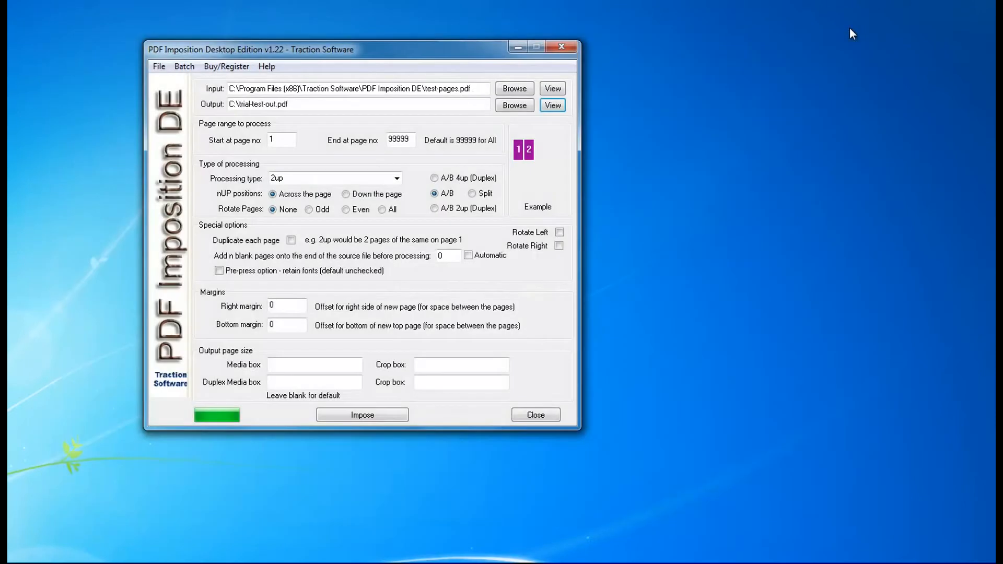
mouse_move(542, 250)
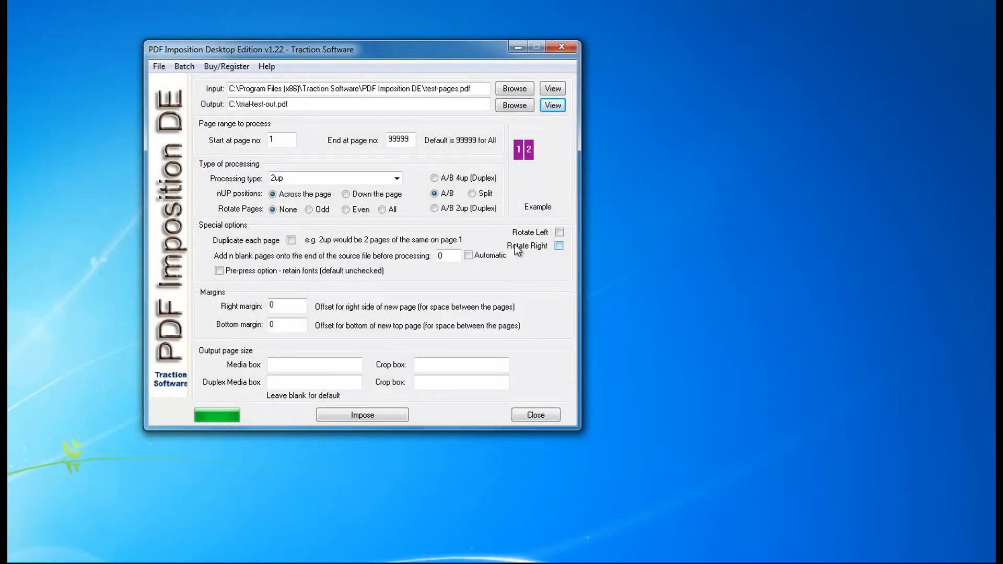
mouse_move(401, 196)
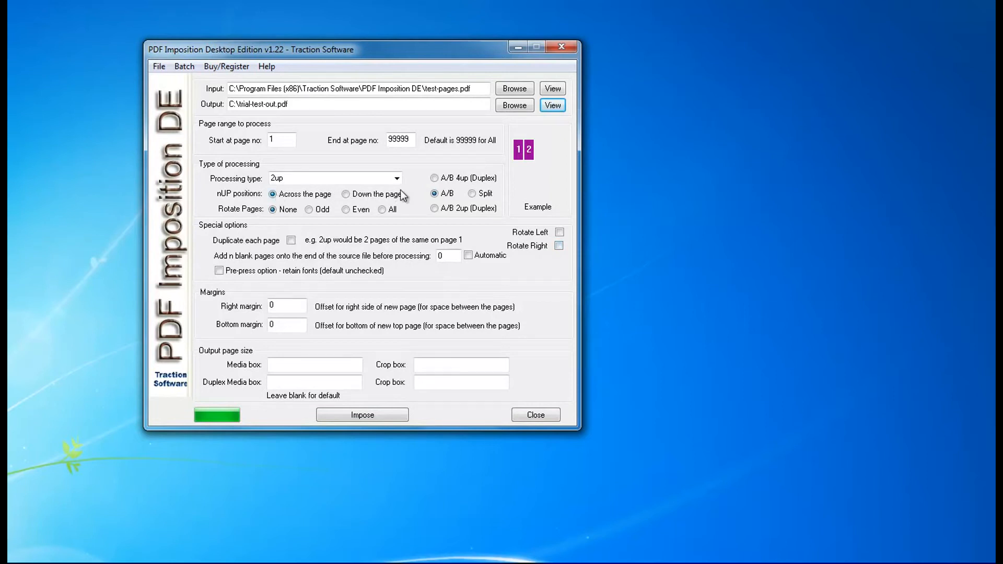
- Enable 'Duplicate each page', re-run the 2-up imposition, and dismiss the registration notice
click(291, 240)
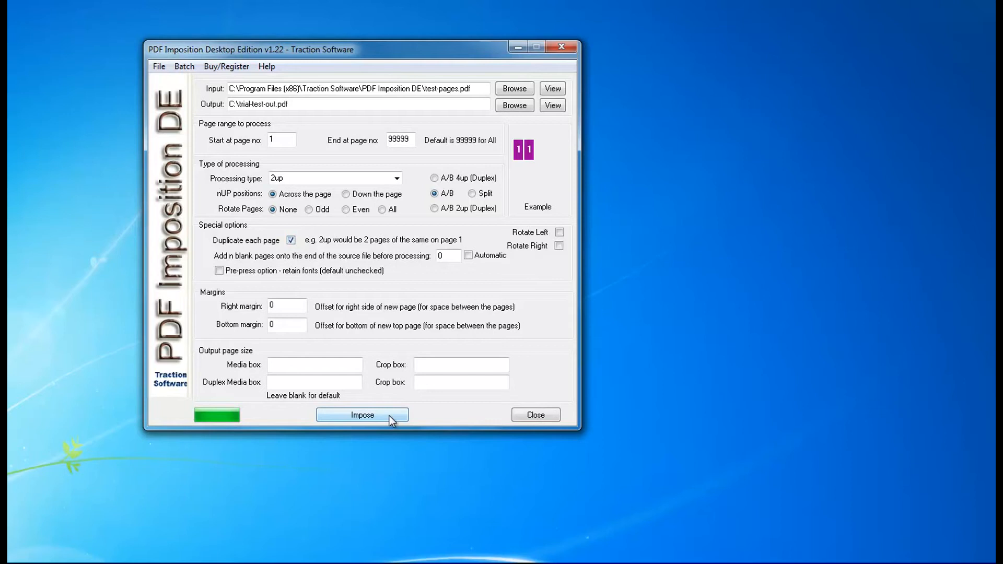
click(362, 415)
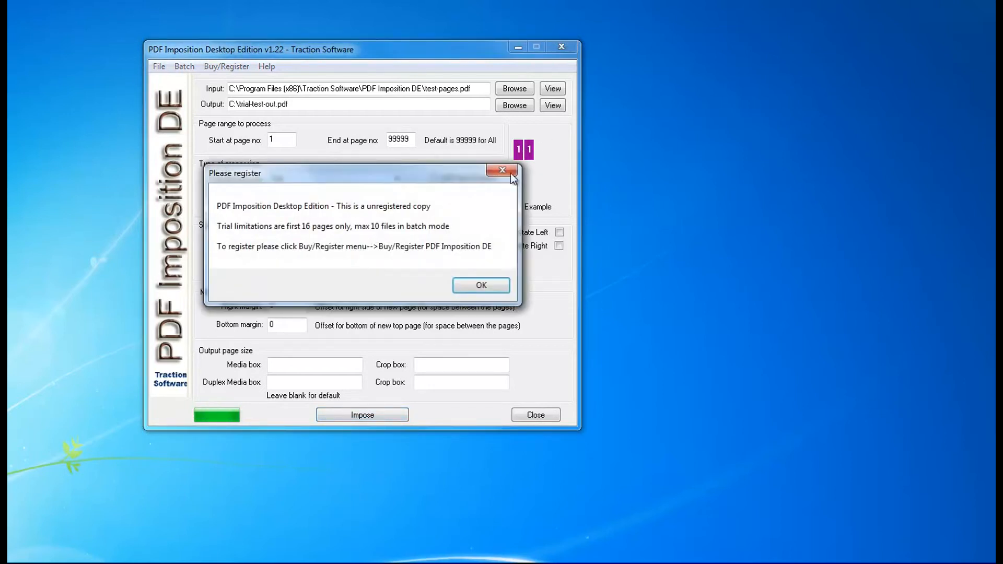
click(481, 285)
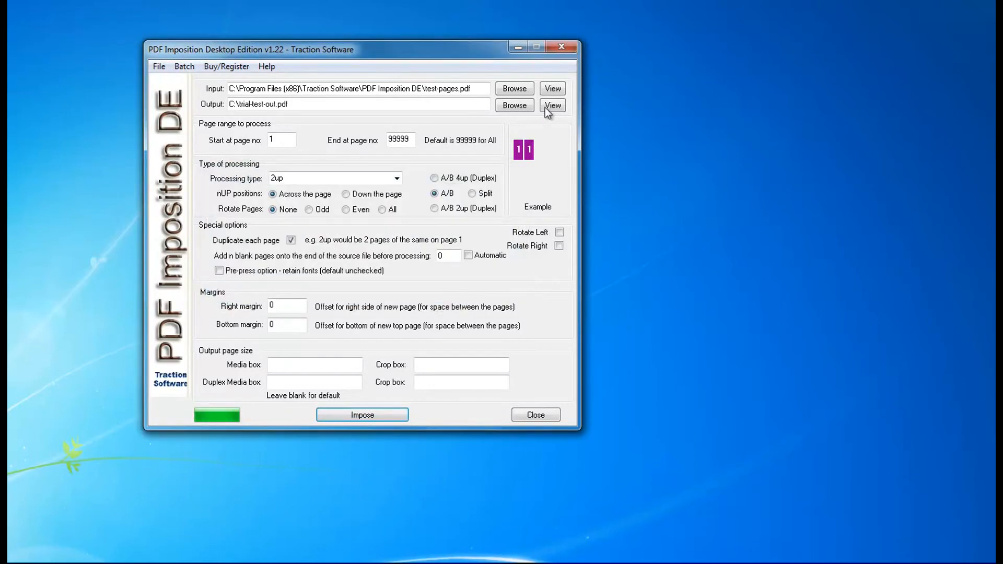
click(552, 105)
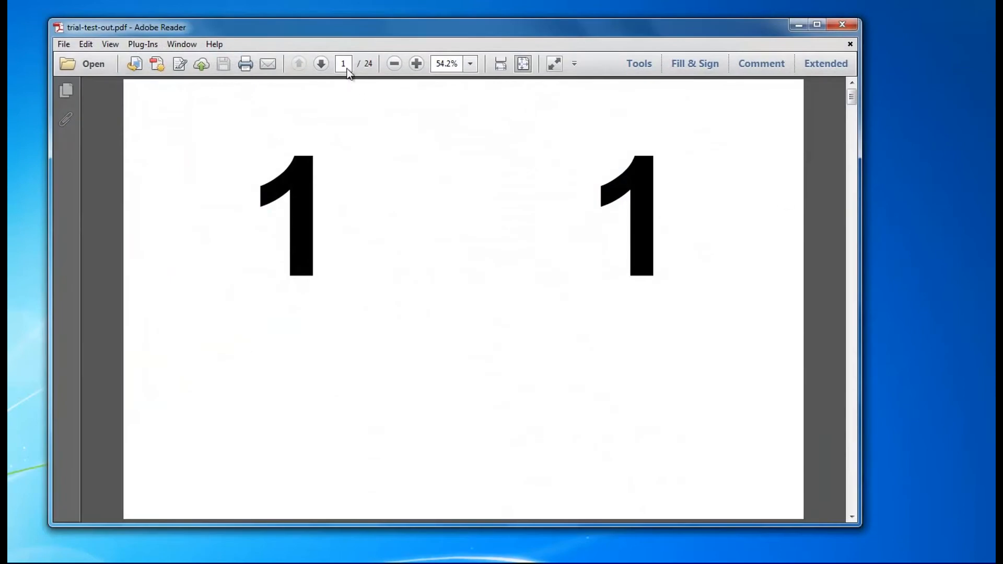
click(321, 64)
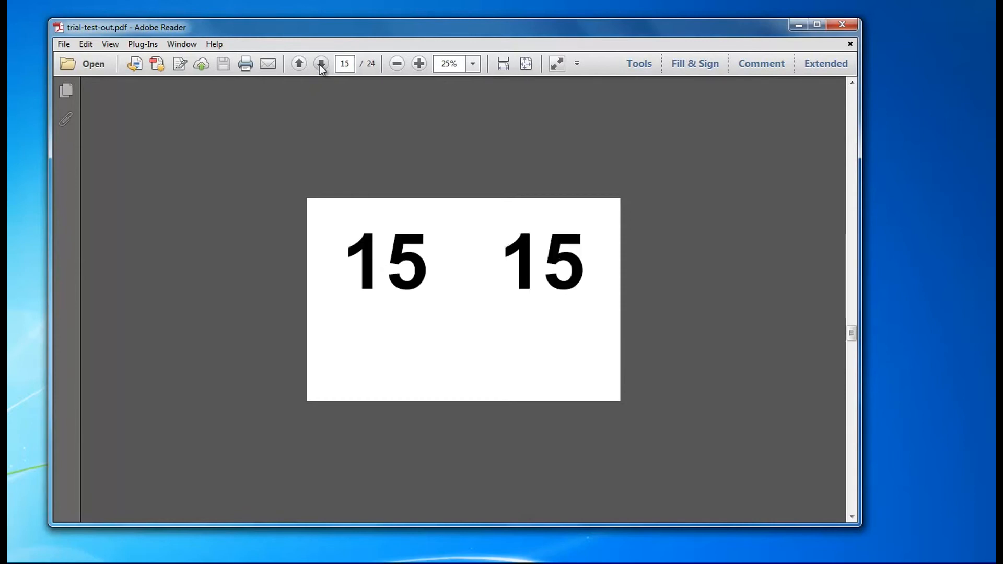
click(320, 63)
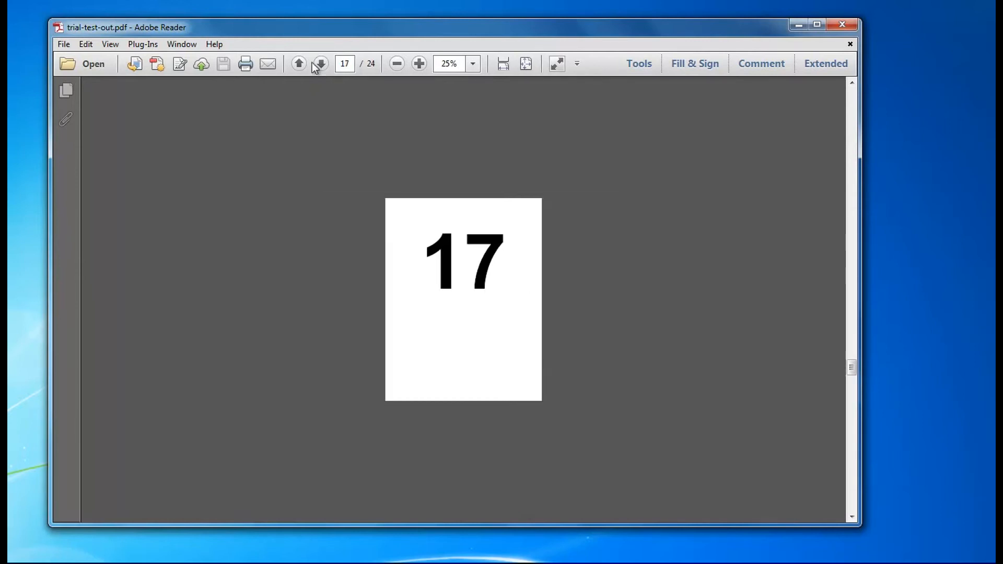
click(298, 64)
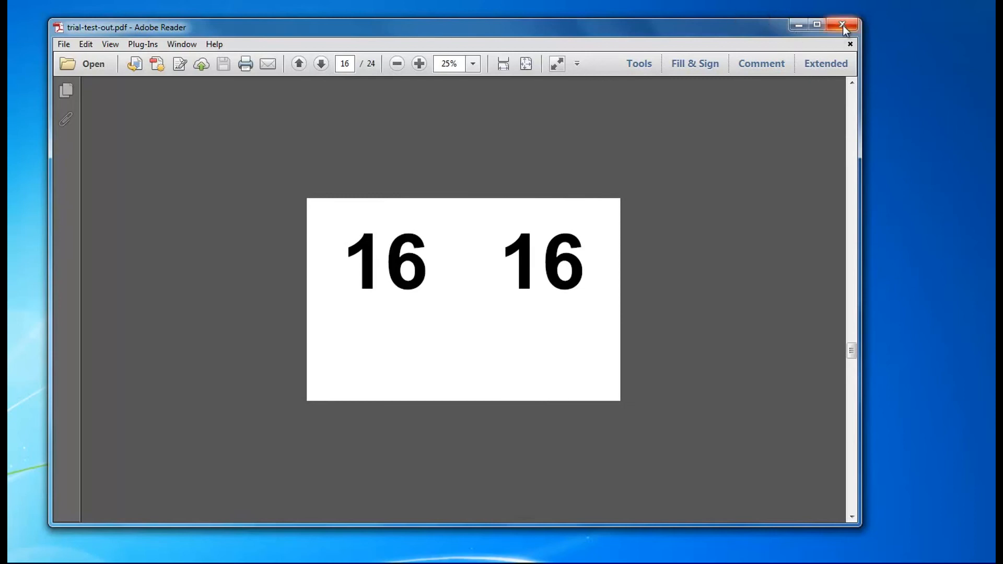
click(843, 26)
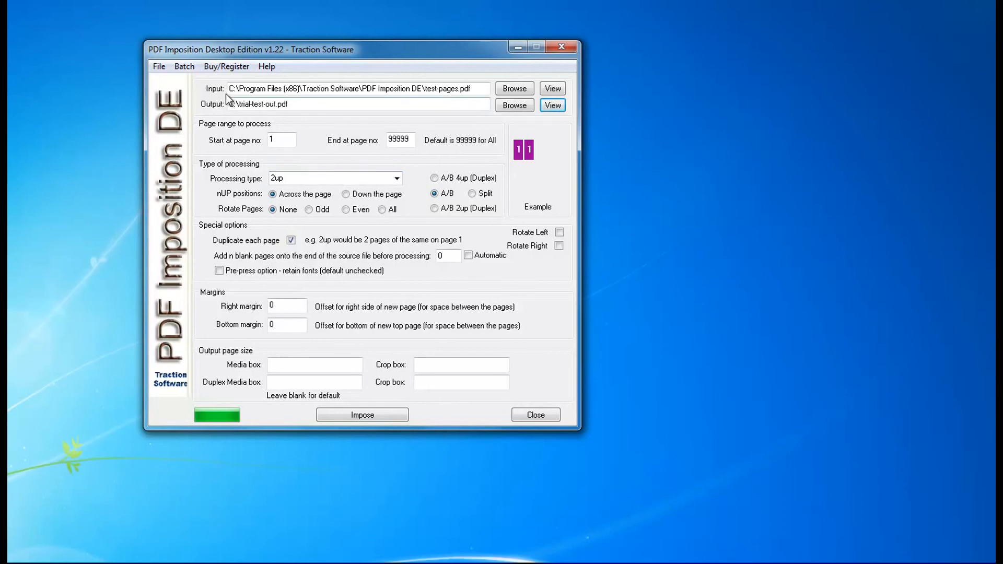
click(226, 66)
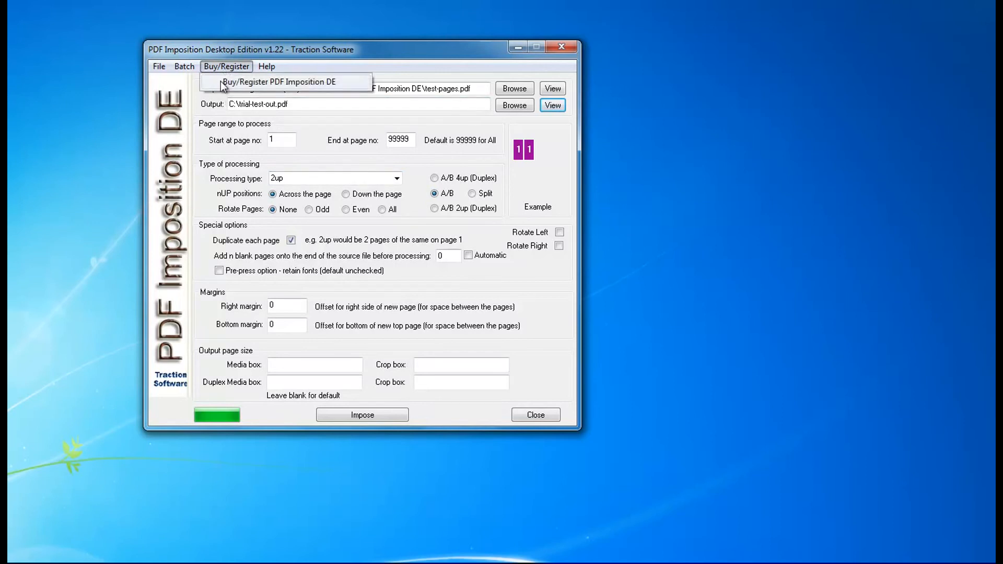
click(279, 82)
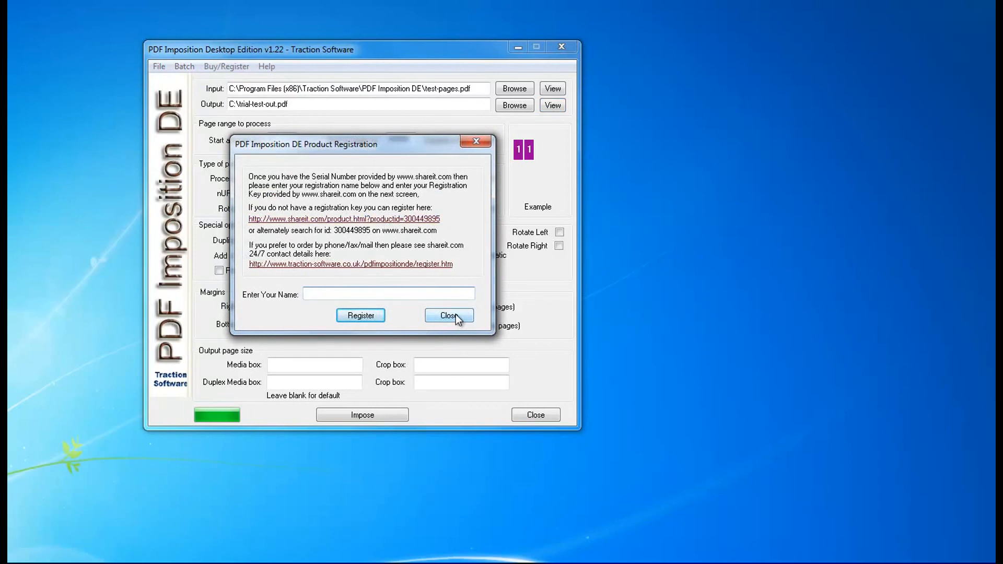
click(449, 315)
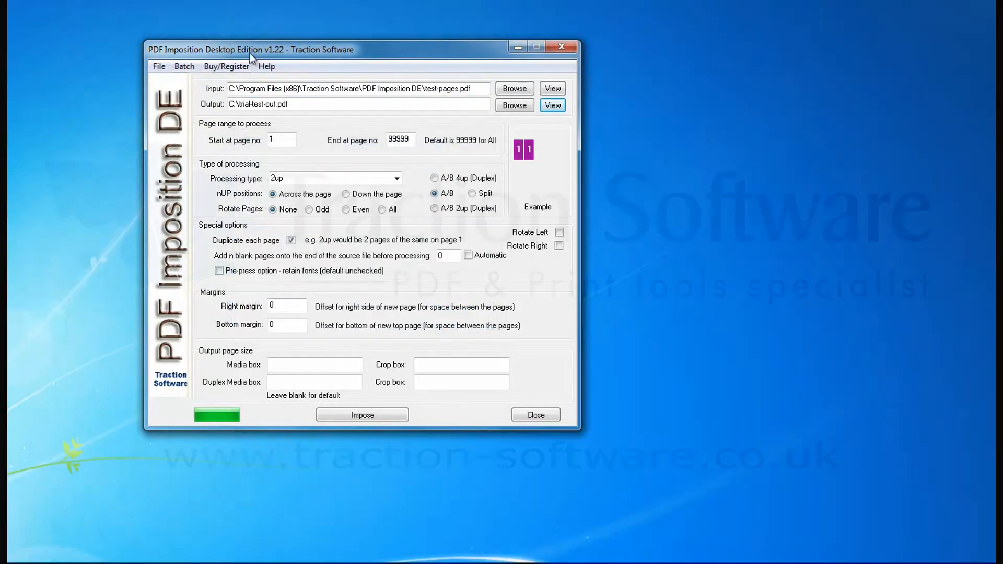